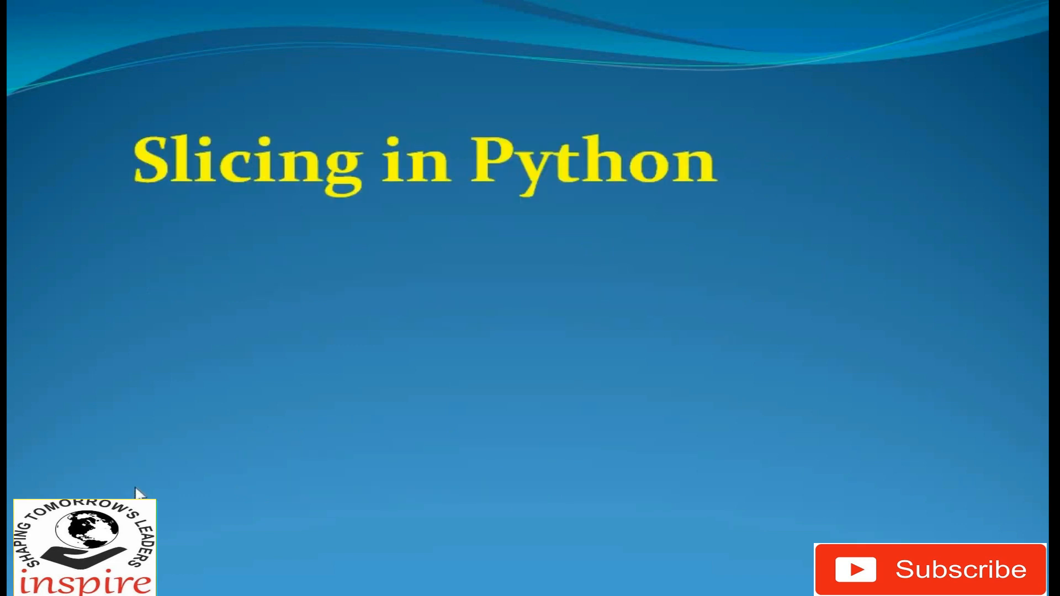
pyautogui.moveTo(266, 314)
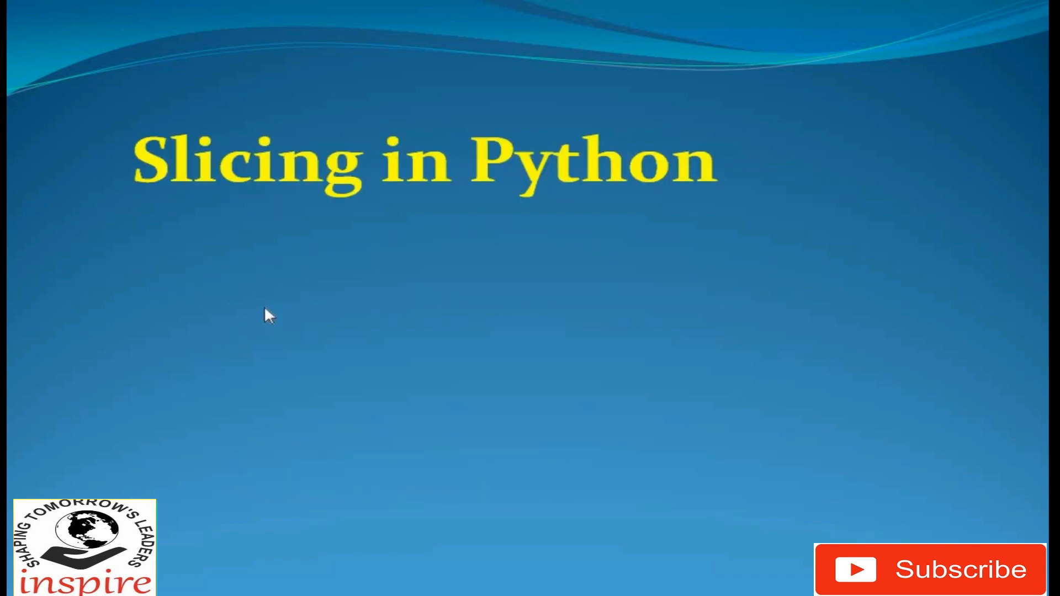